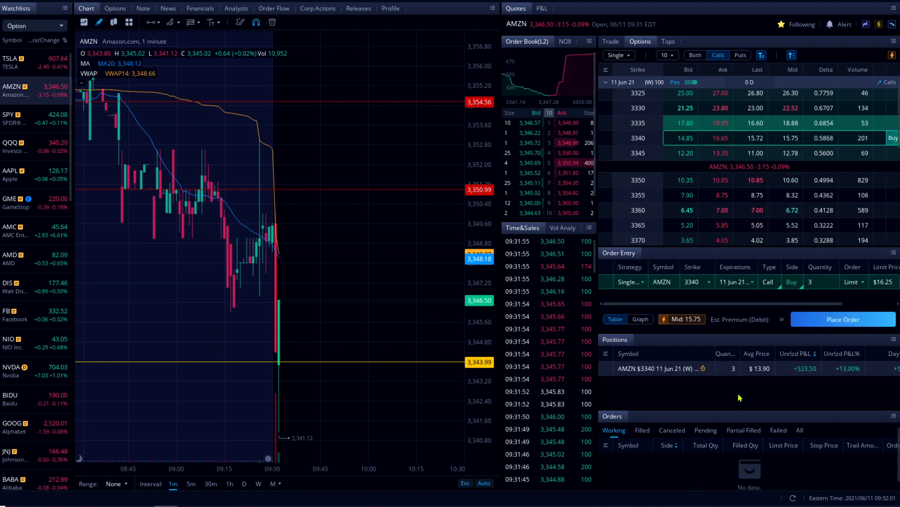
# - Load a sell order for the held AMZN 3340 calls and switch it to Market
pyautogui.rightClick(660, 368)
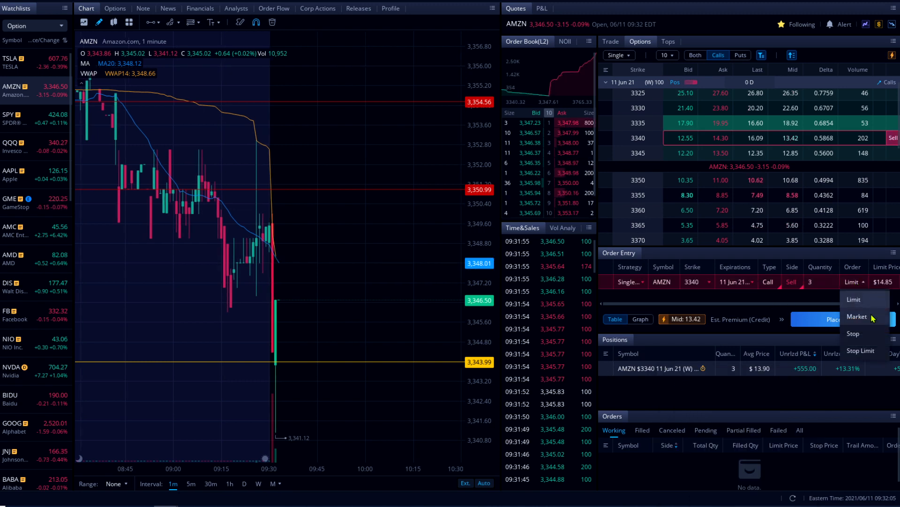
pyautogui.click(856, 316)
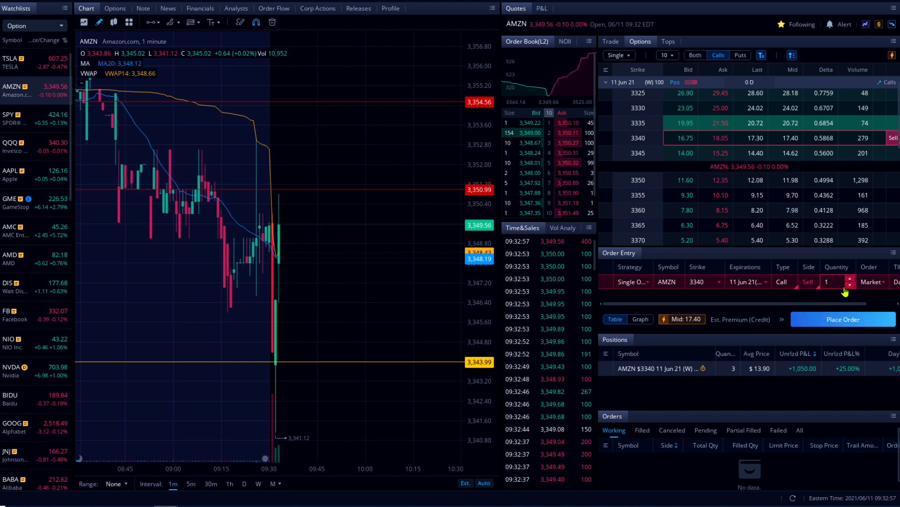
# - Keep quantity at 1 and confirm selling one AMZN 3340 call at market
pyautogui.click(850, 278)
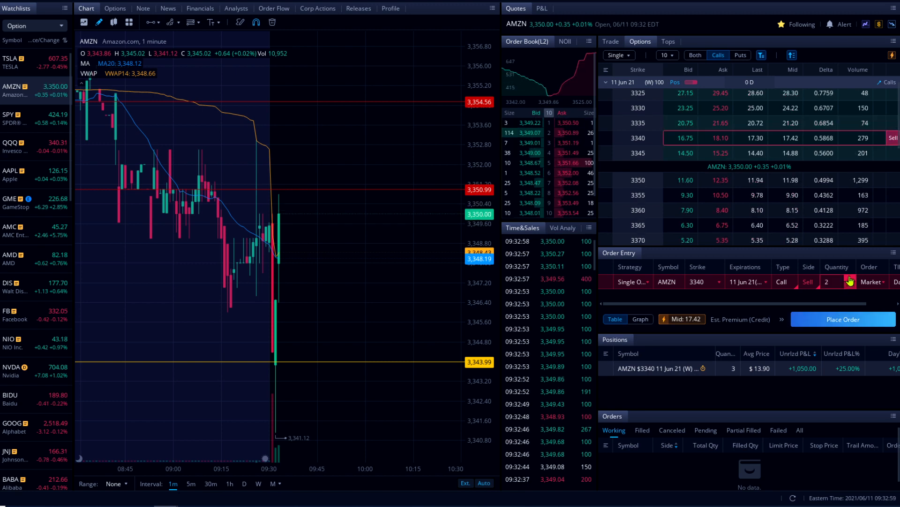
pyautogui.click(850, 284)
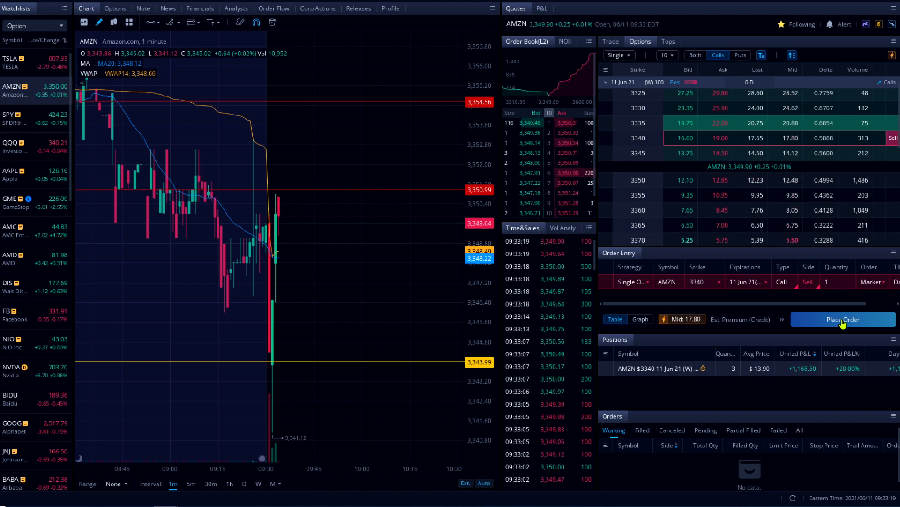
pyautogui.click(843, 319)
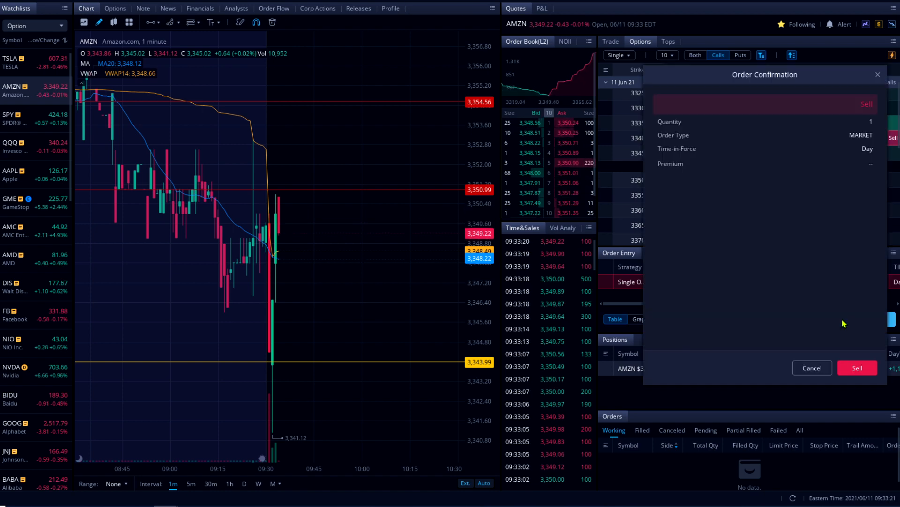
pyautogui.click(857, 368)
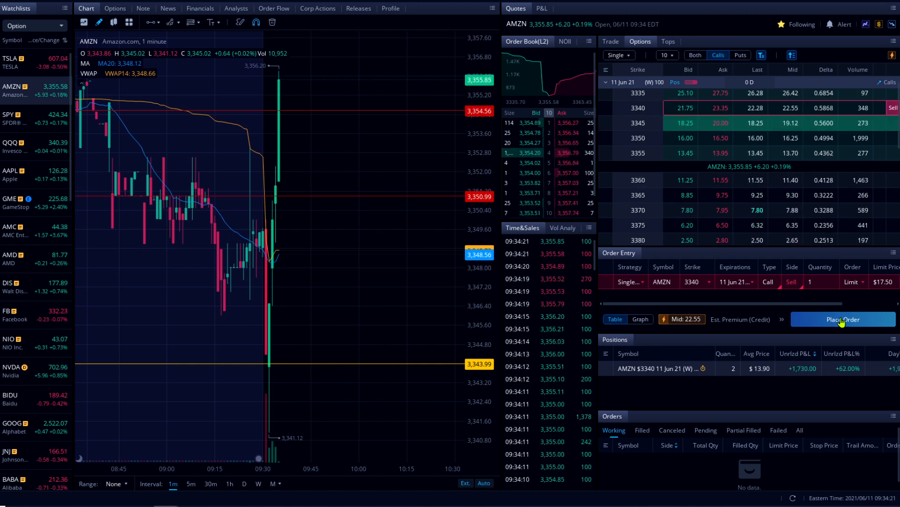
# - Sell the remaining two AMZN 3340 calls at market, closing the position
pyautogui.click(844, 319)
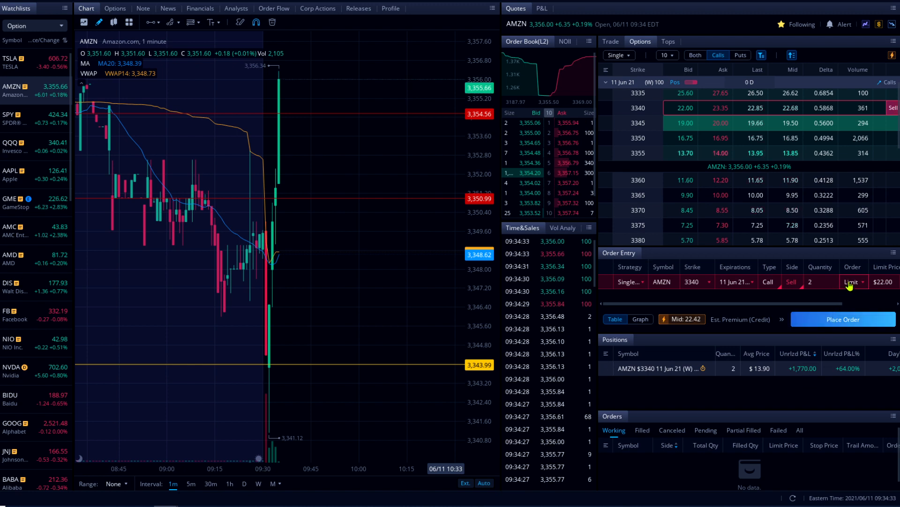
pyautogui.click(854, 281)
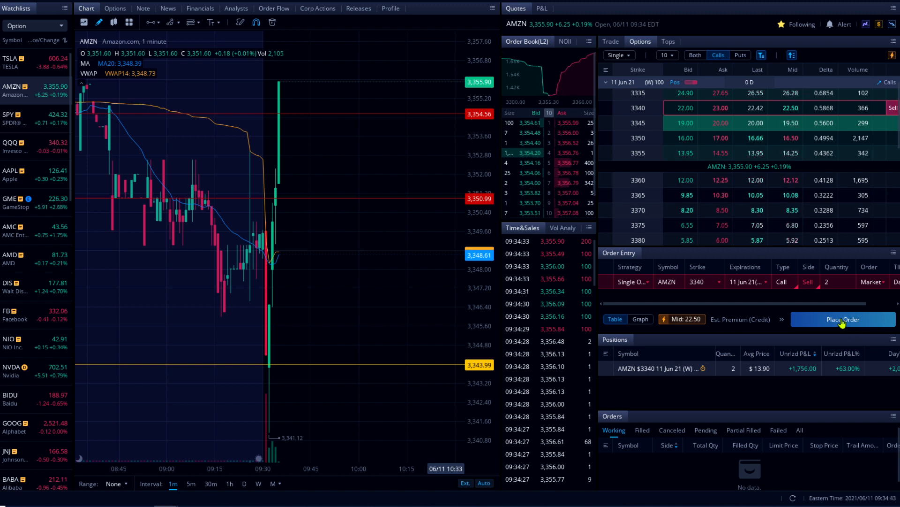
pyautogui.click(843, 319)
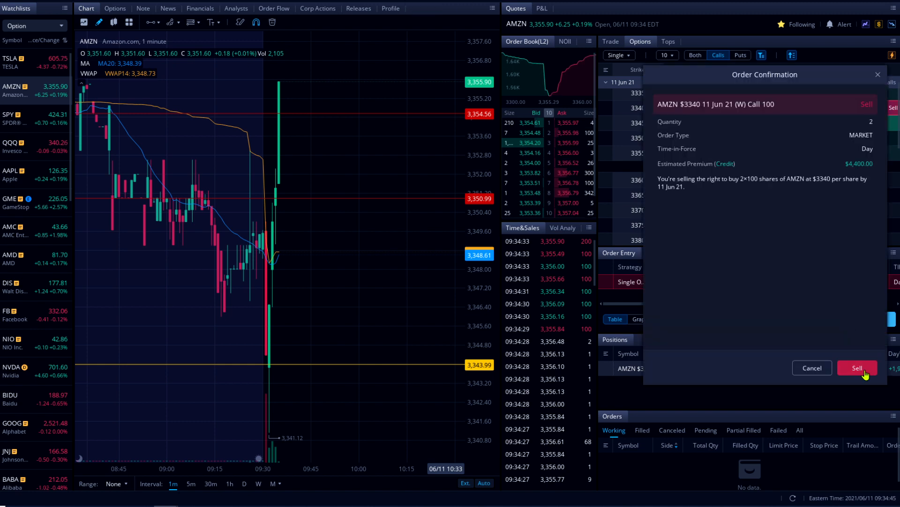
pyautogui.click(856, 367)
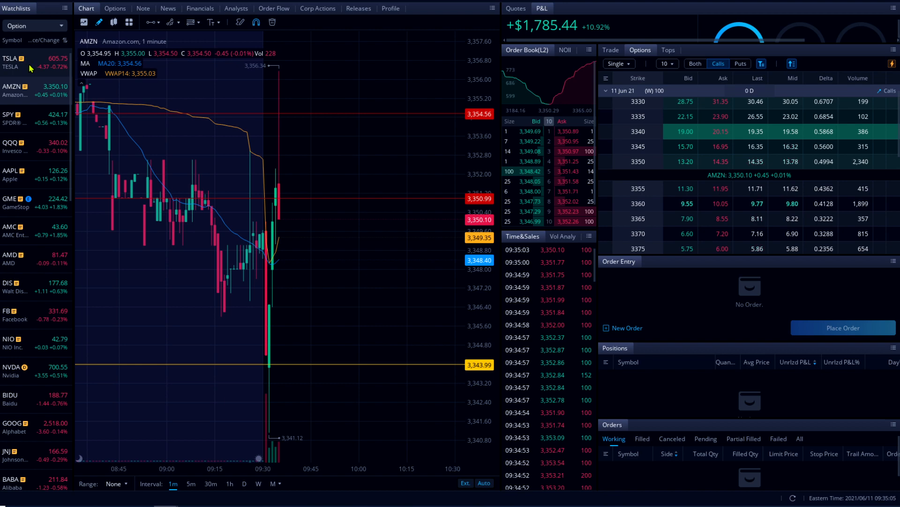
# - Return to AMZN via TSLA in the watchlist and start a buy order on the 3350 call ask
pyautogui.click(9, 62)
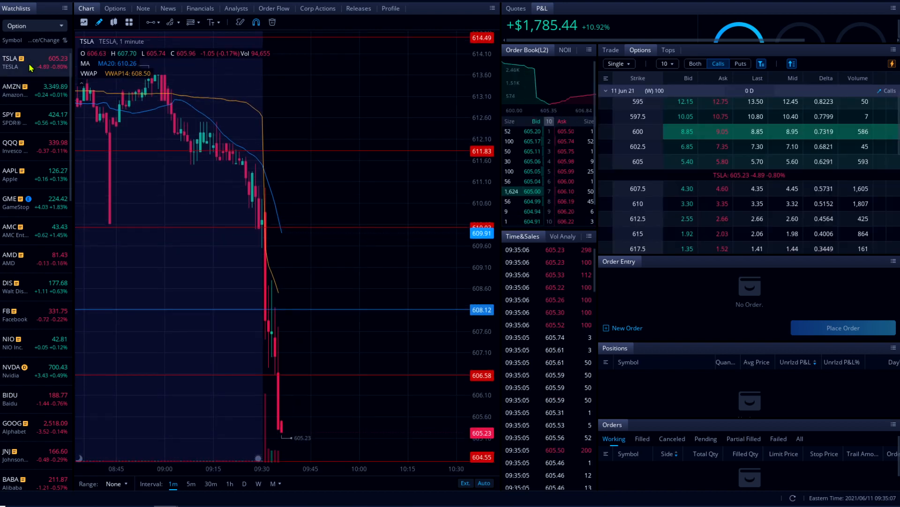
pyautogui.click(11, 90)
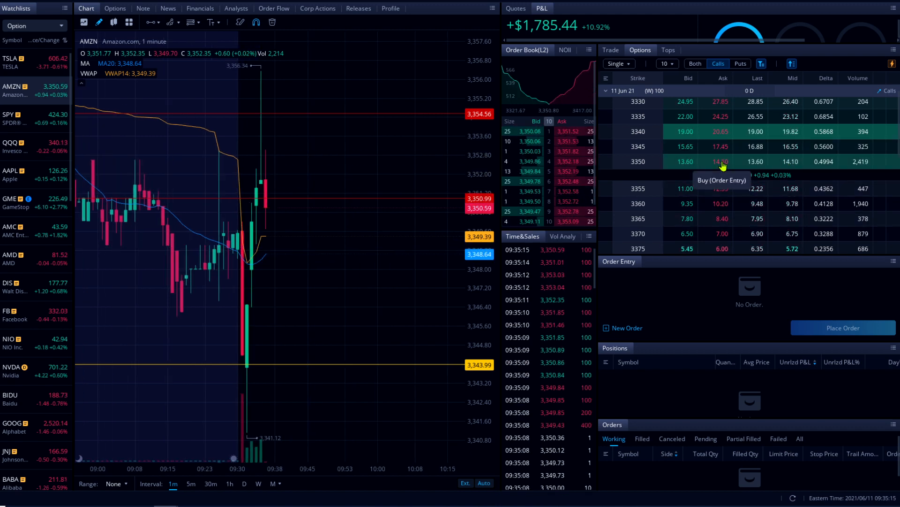
pyautogui.click(722, 161)
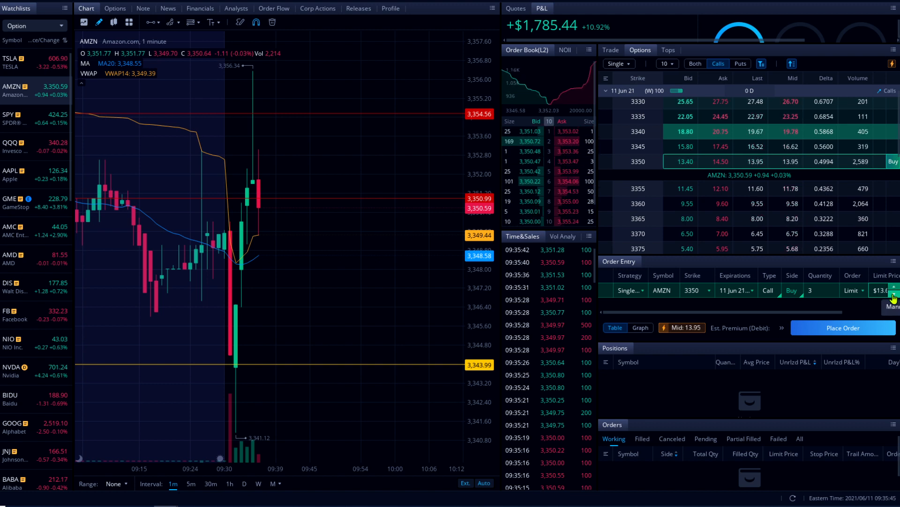
# - Buy three AMZN 3350 calls expiring 11 Jun 21 at a $15.55 limit, acknowledging the risk warning
pyautogui.click(843, 328)
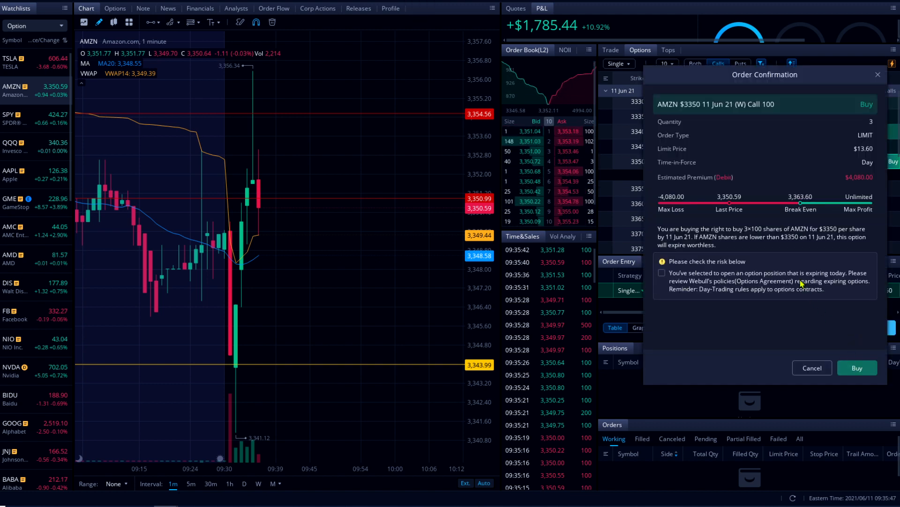
pyautogui.click(856, 368)
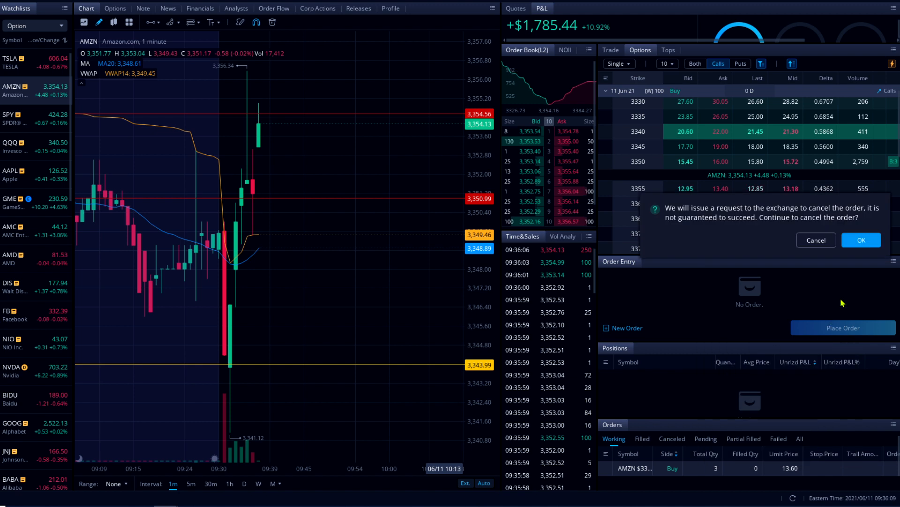
pyautogui.click(861, 239)
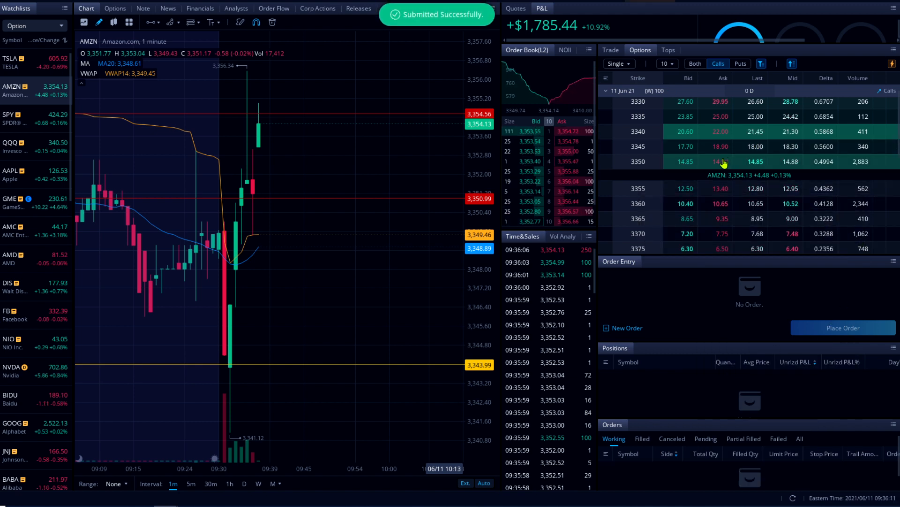
pyautogui.click(723, 161)
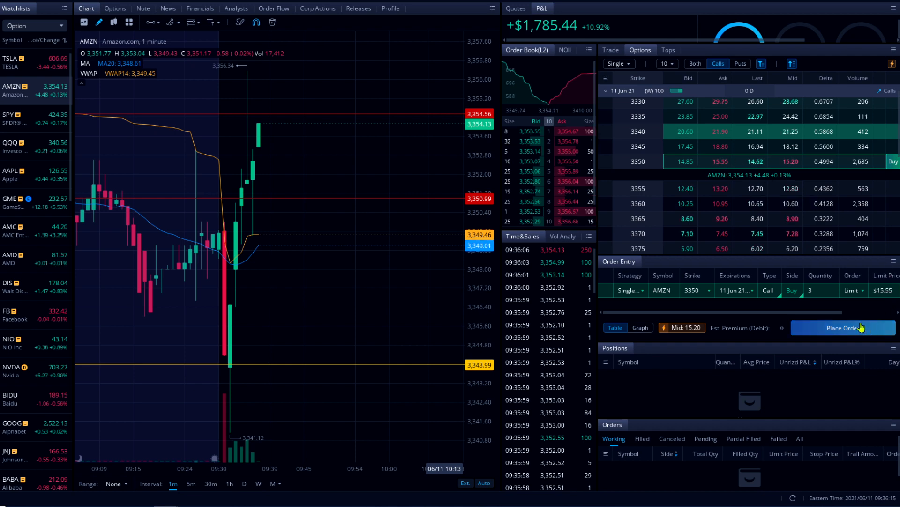
pyautogui.click(842, 327)
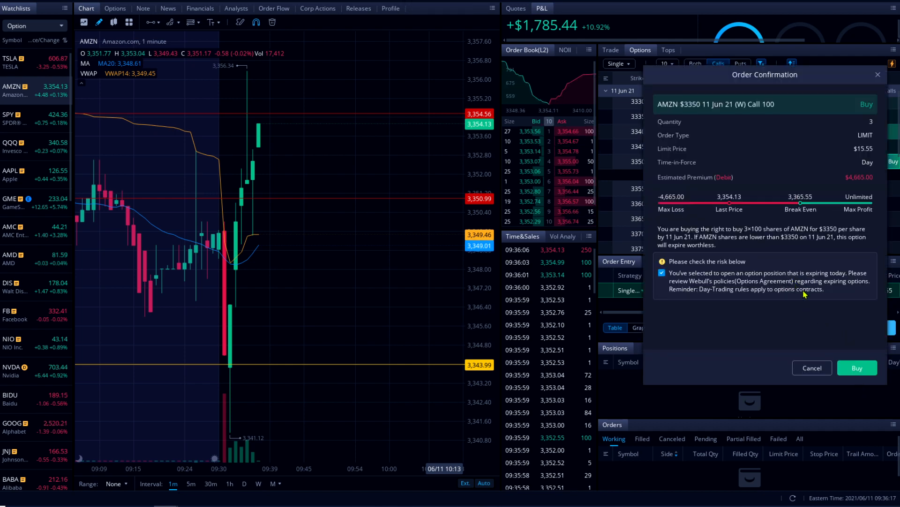
pyautogui.click(856, 367)
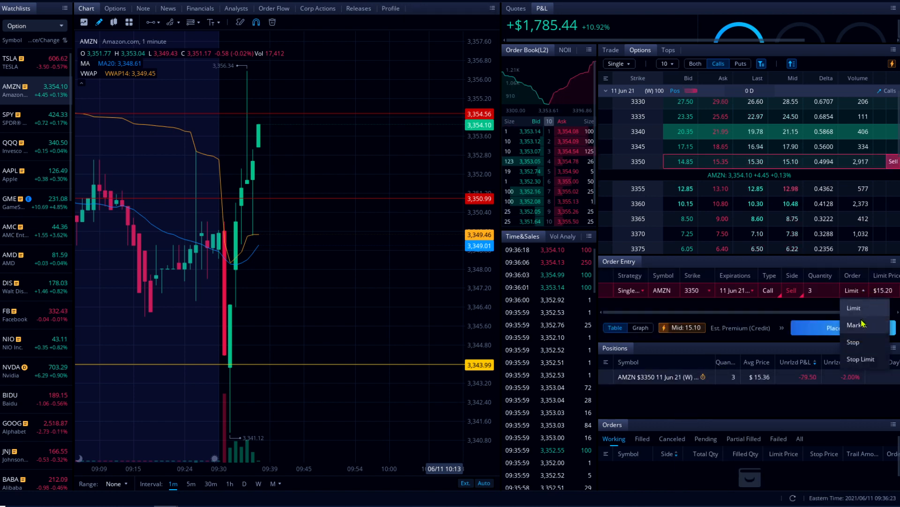
# - Make the three-contract 3350 sell order Market and show the AMZN quote instead of P&L
pyautogui.click(858, 324)
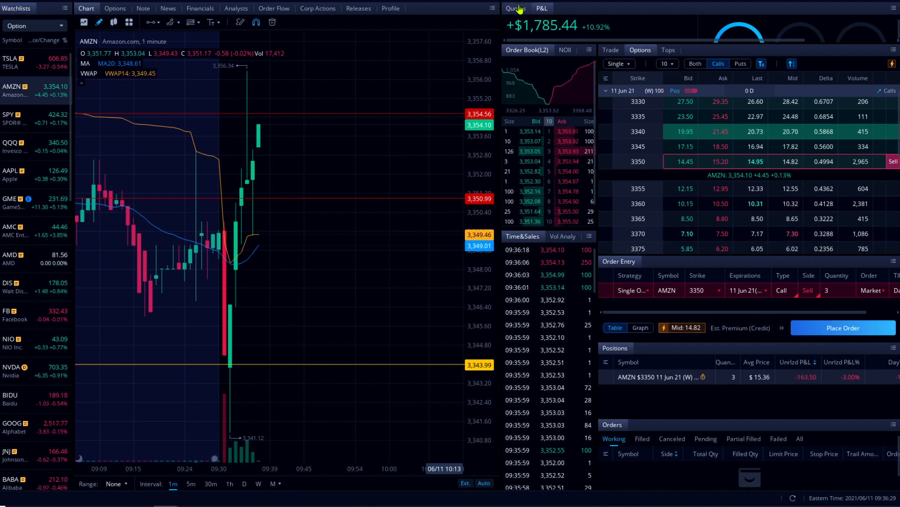
pyautogui.click(515, 8)
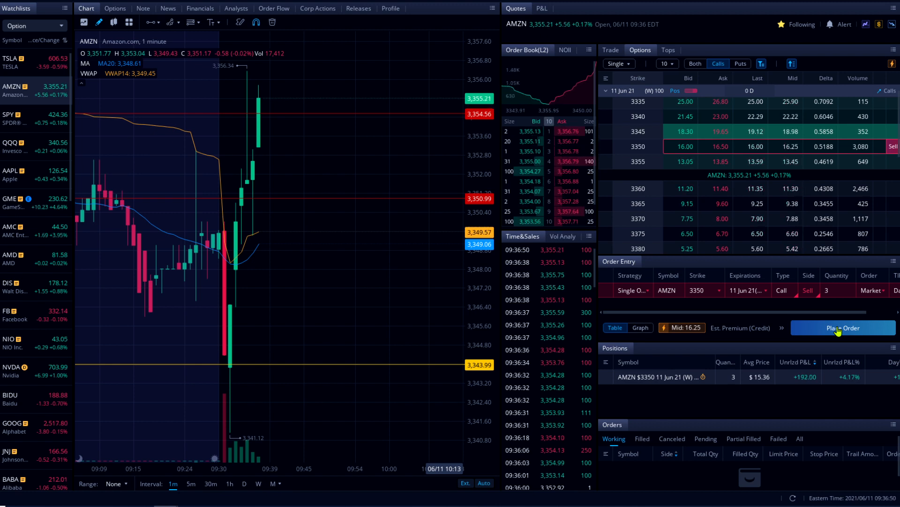
# - Reduce the pending 3350 call sell quantity from 3 to 1
pyautogui.click(851, 293)
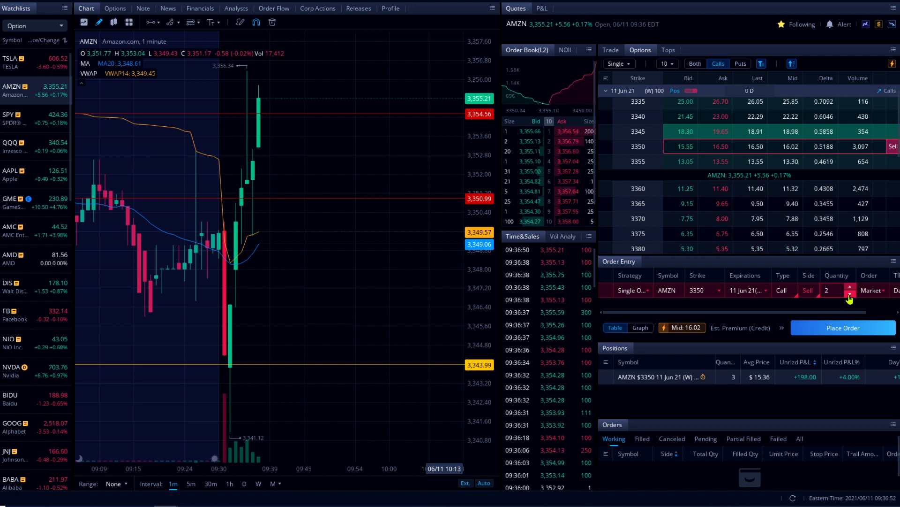
pyautogui.click(850, 293)
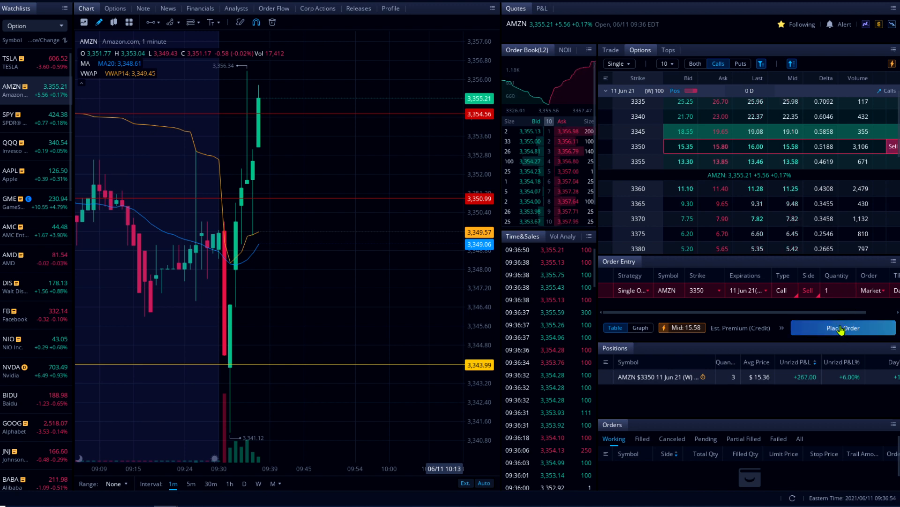
pyautogui.click(842, 327)
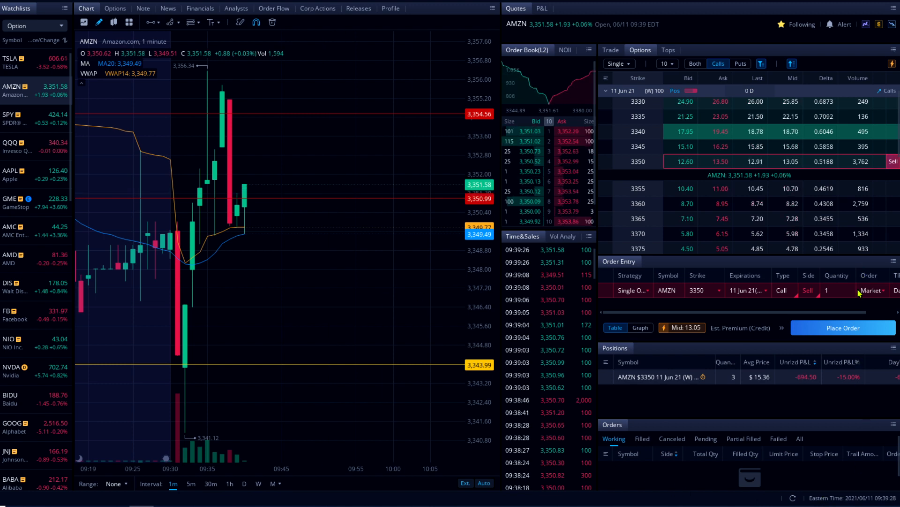
# - Sell two AMZN 3350 calls at market from the position row
pyautogui.rightClick(661, 377)
pyautogui.write('2')
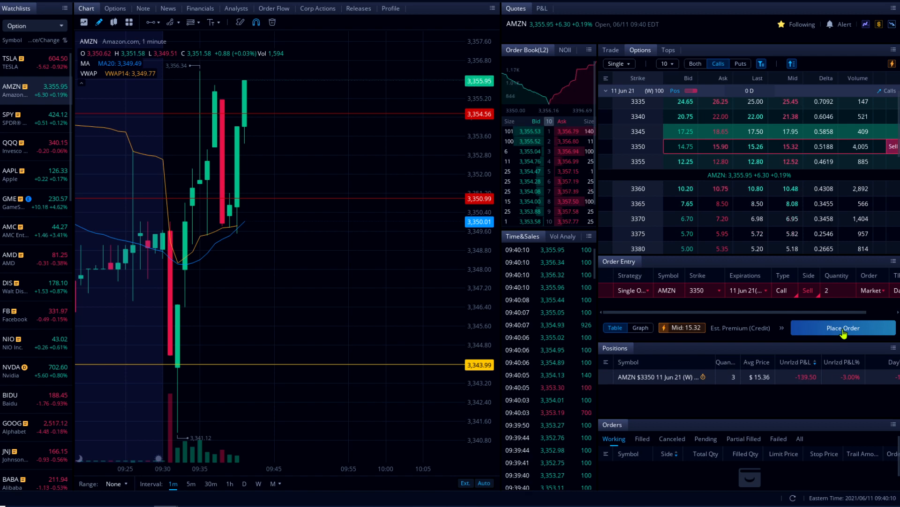
pyautogui.click(843, 327)
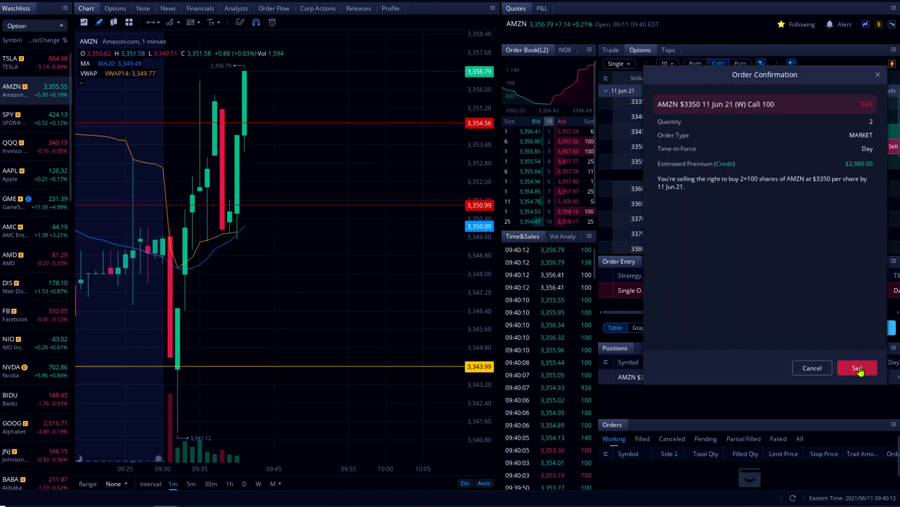
pyautogui.click(857, 367)
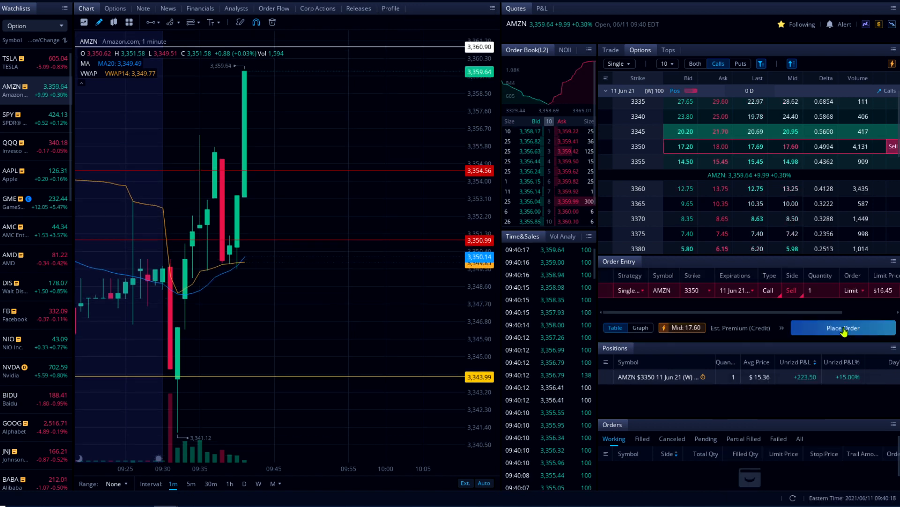
# - Sell the last 3350 call at a $16.45 limit and show P&L of +$2,251.03
pyautogui.click(843, 327)
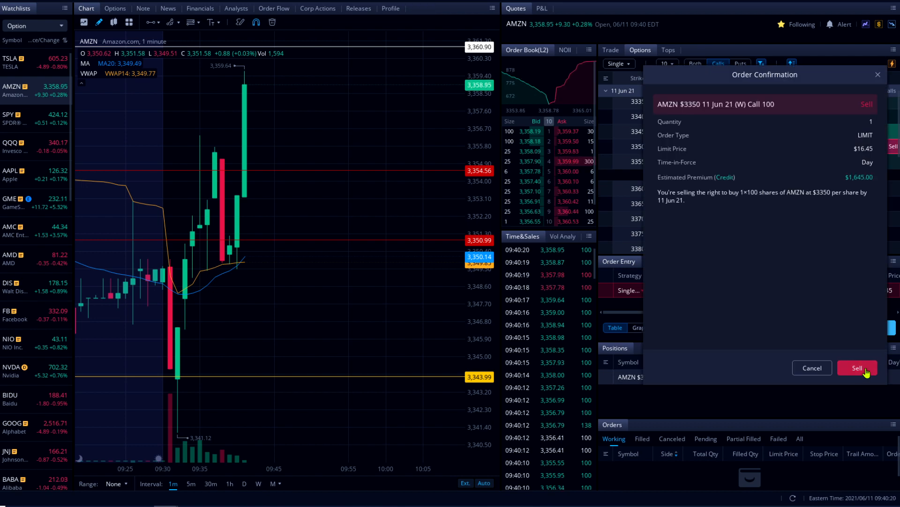
pyautogui.click(856, 368)
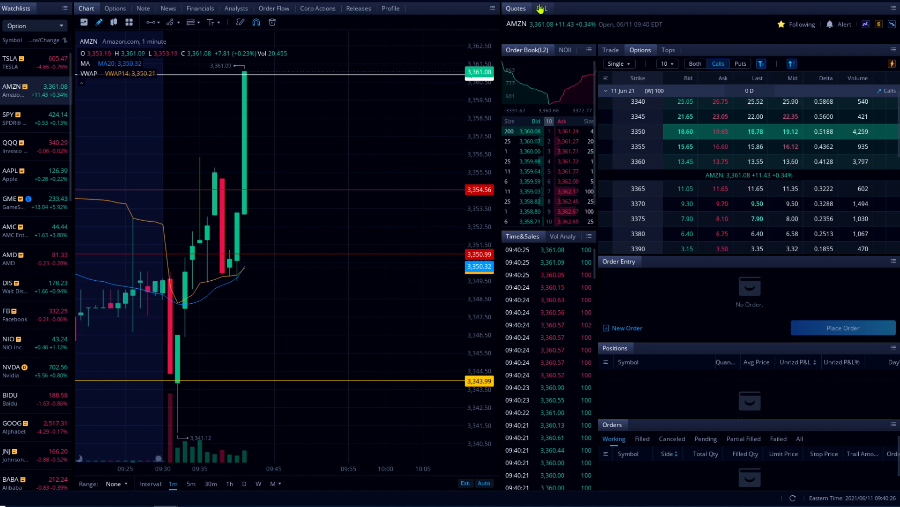
pyautogui.click(541, 8)
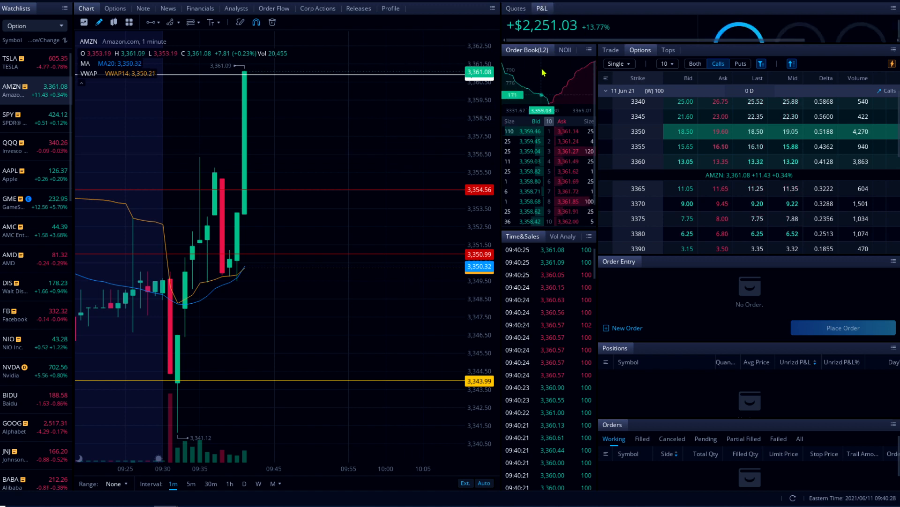